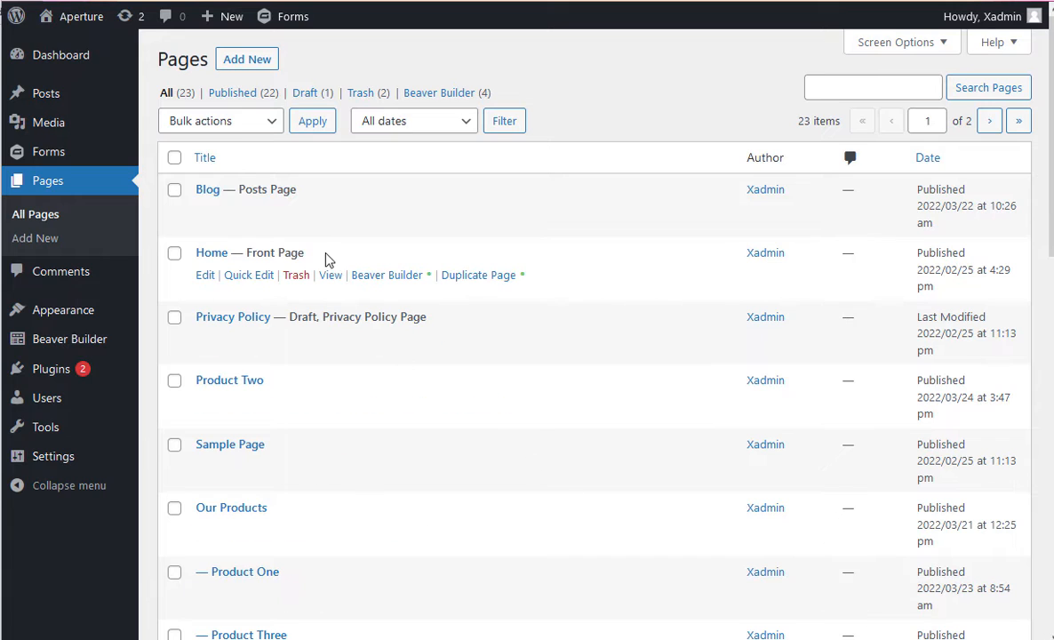
pyautogui.moveTo(478, 274)
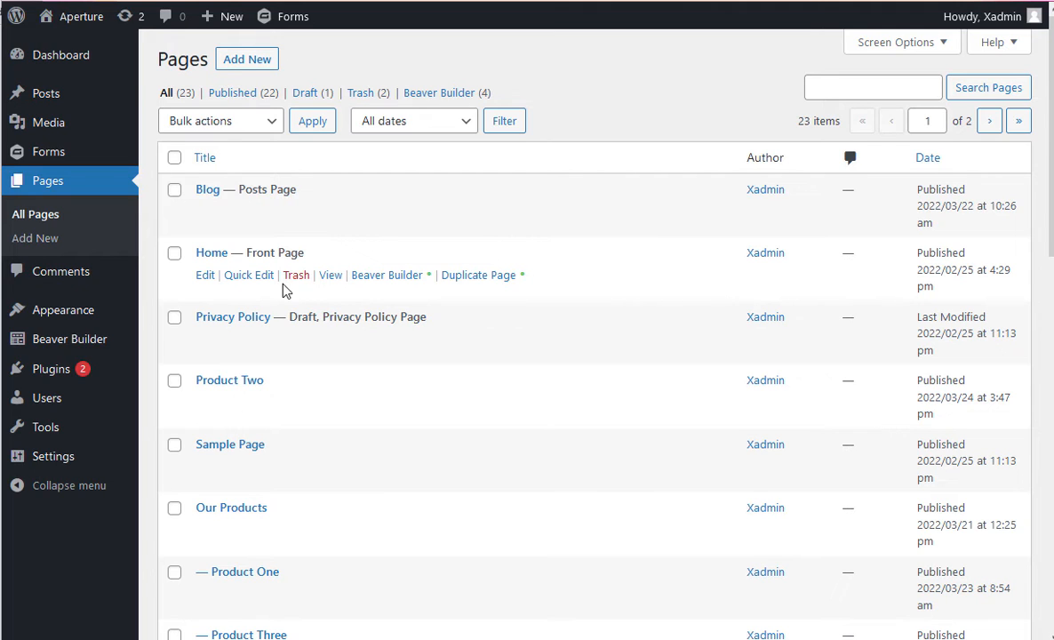
pyautogui.moveTo(249, 273)
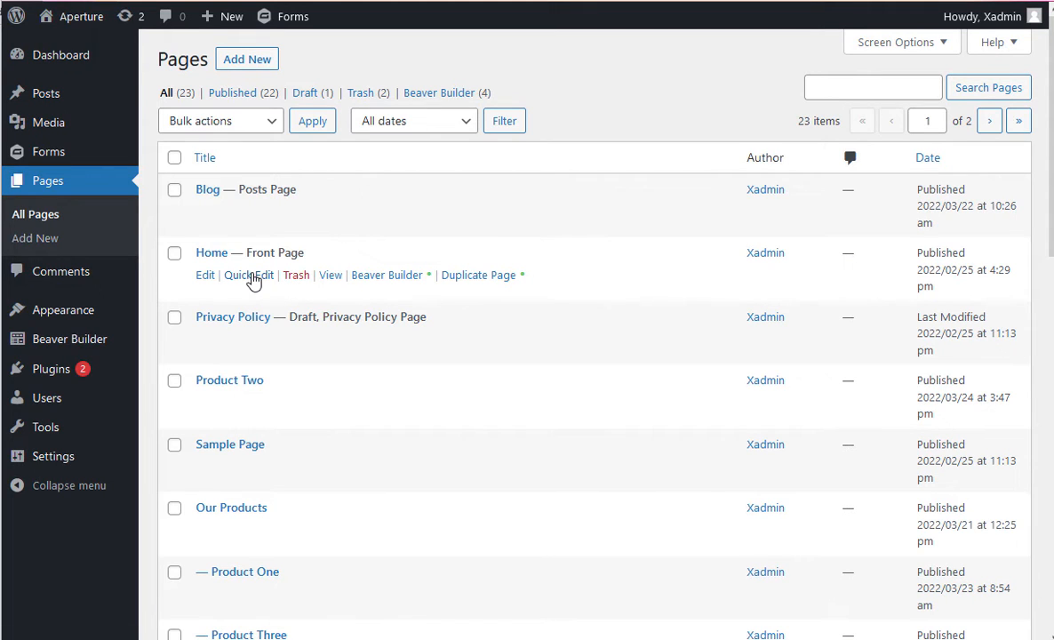
# Open and then dismiss quick editing for the Home front page in the Pages list.
pyautogui.click(249, 274)
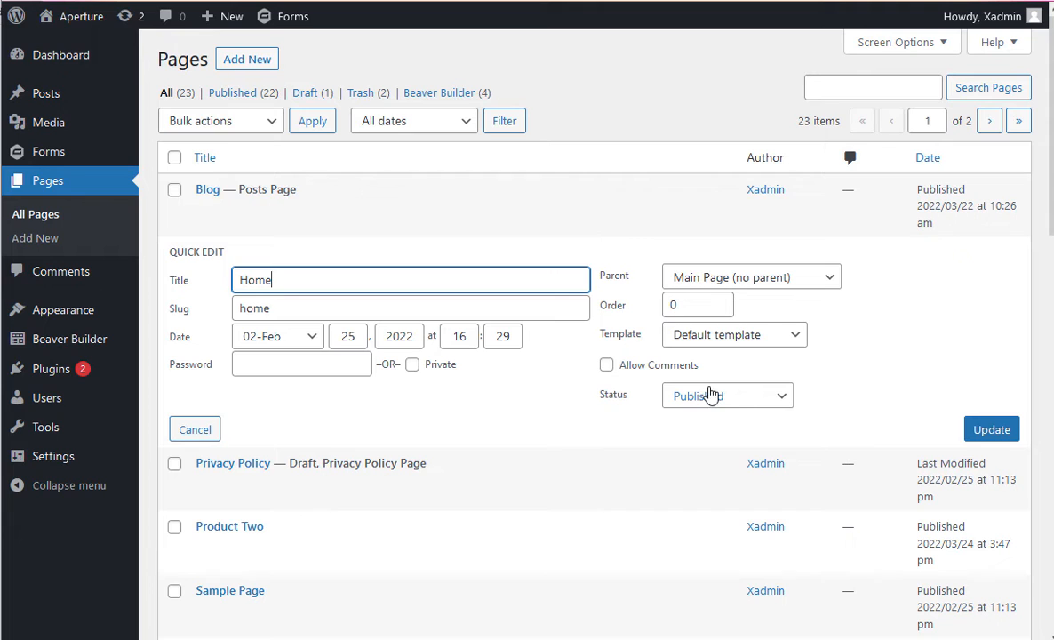
pyautogui.click(727, 395)
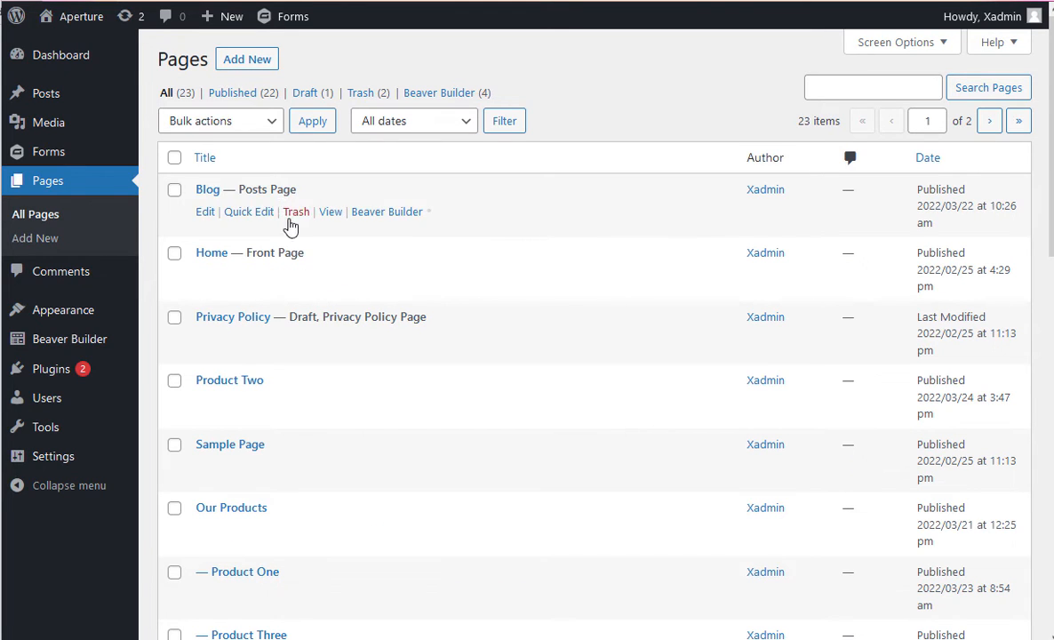
pyautogui.moveTo(256, 252)
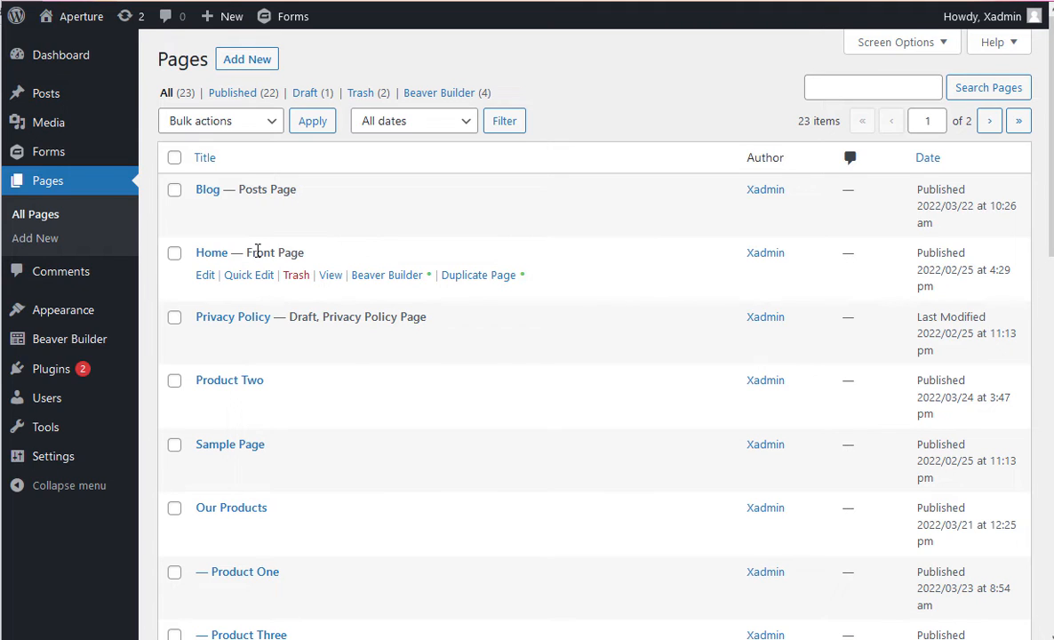
pyautogui.moveTo(478, 274)
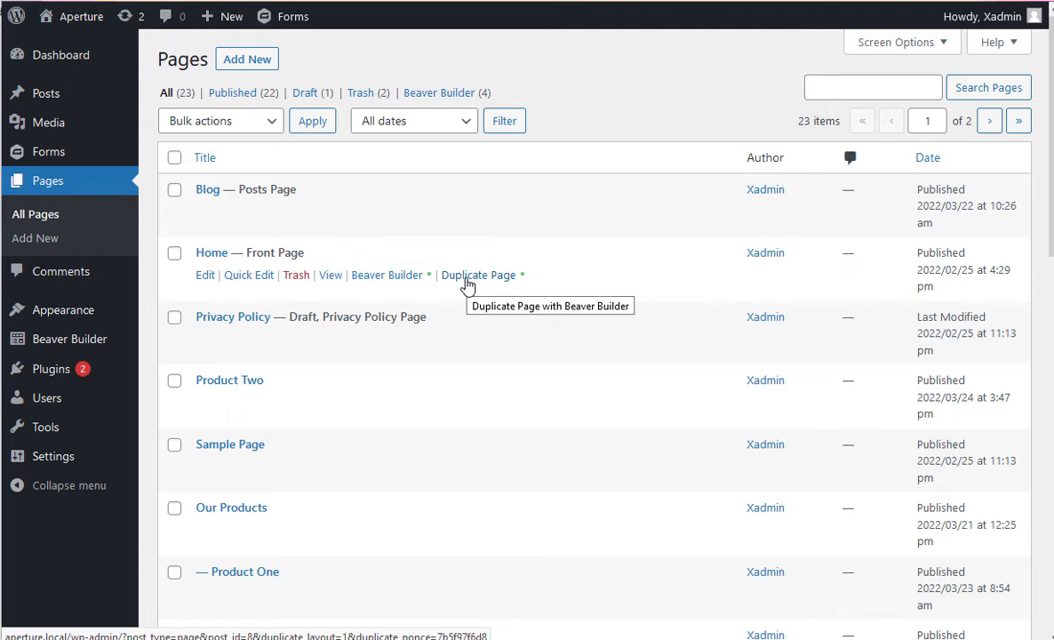
pyautogui.moveTo(430, 284)
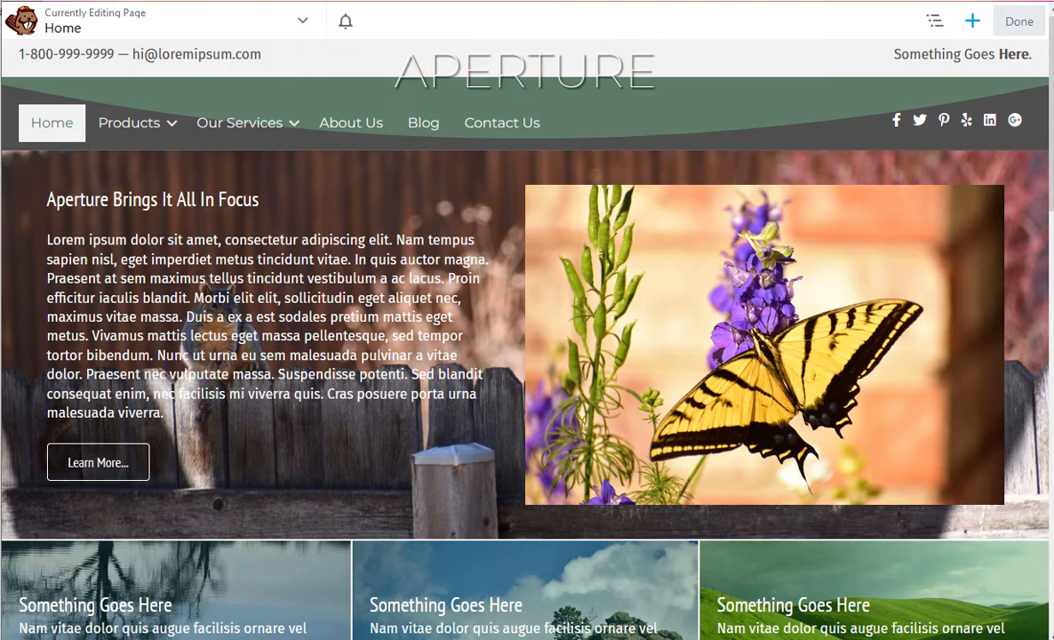
pyautogui.moveTo(71, 19)
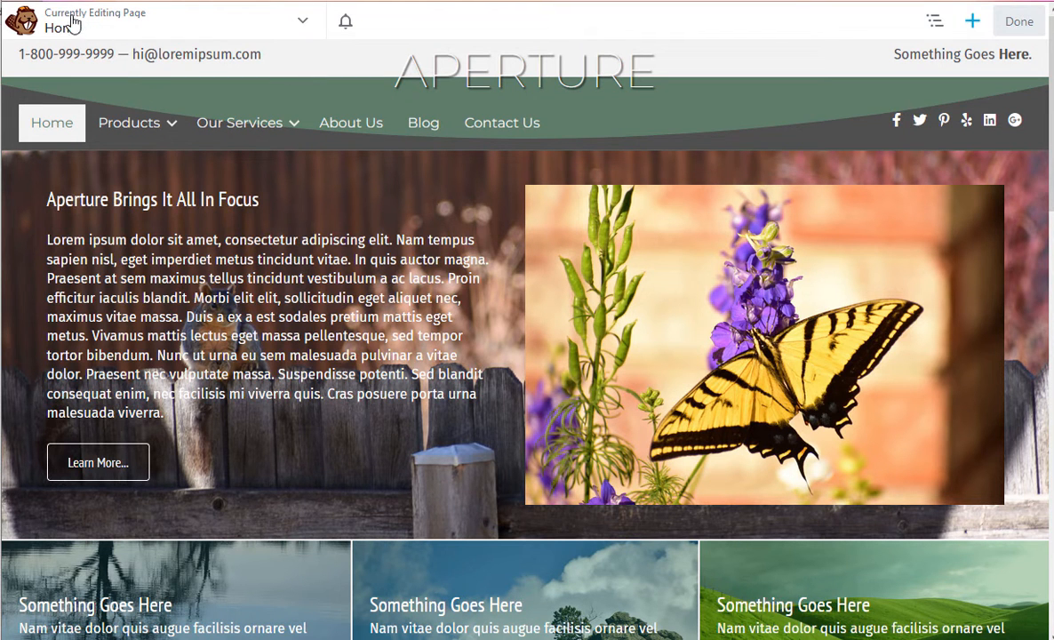
pyautogui.moveTo(291, 32)
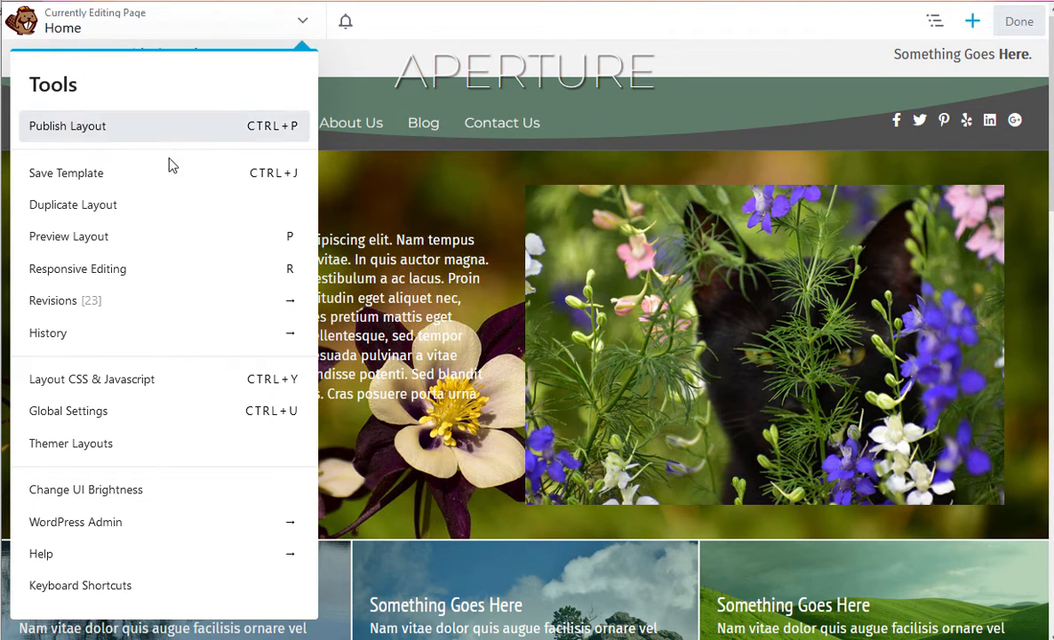
pyautogui.moveTo(249, 300)
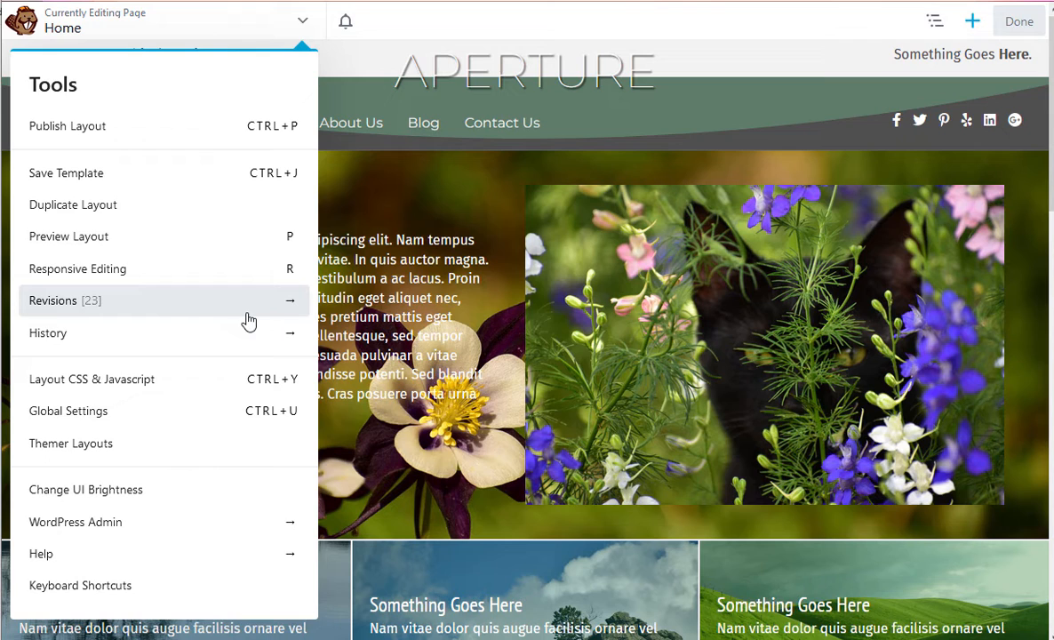
pyautogui.click(64, 300)
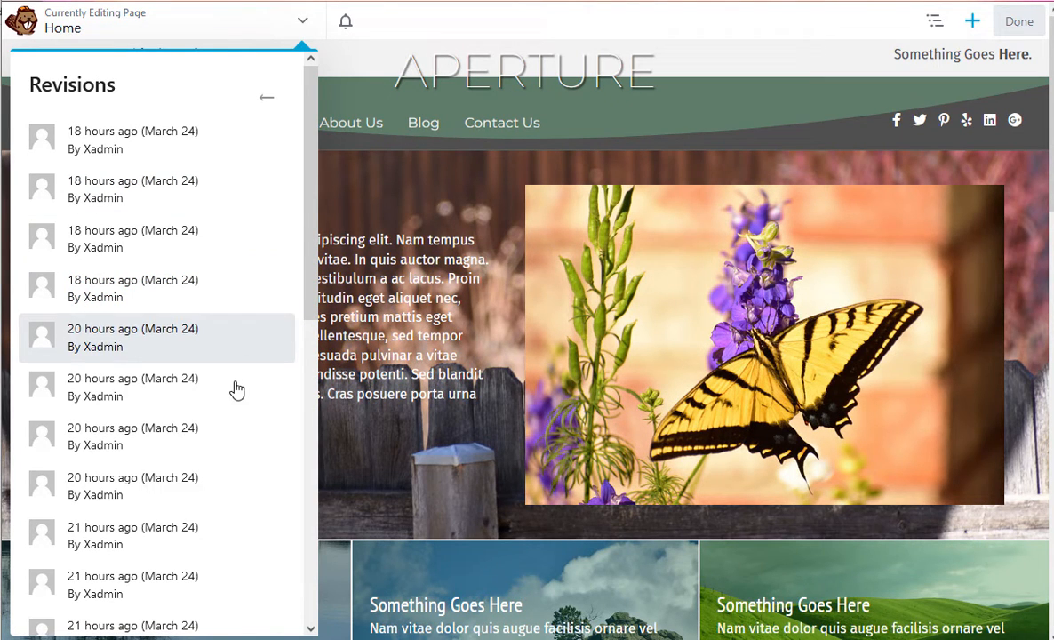
pyautogui.click(151, 288)
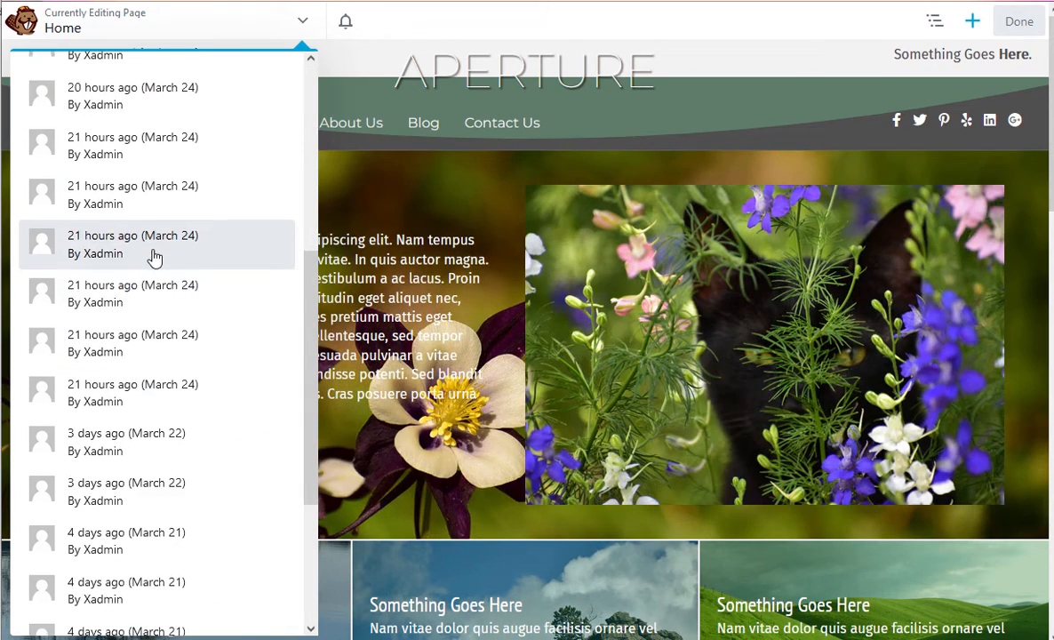
pyautogui.scroll(-3)
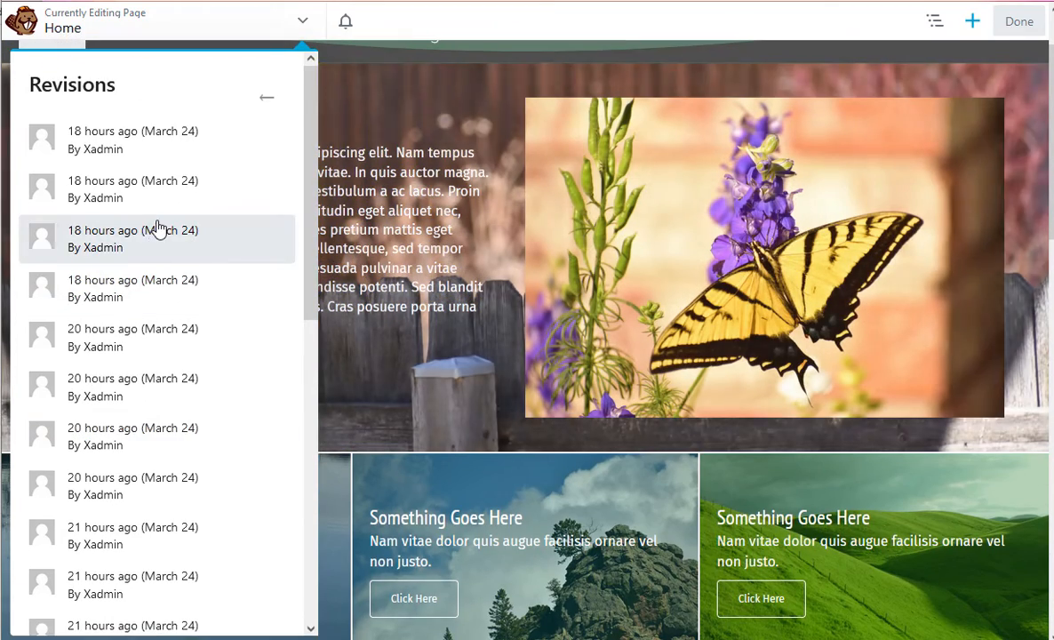
pyautogui.scroll(-3)
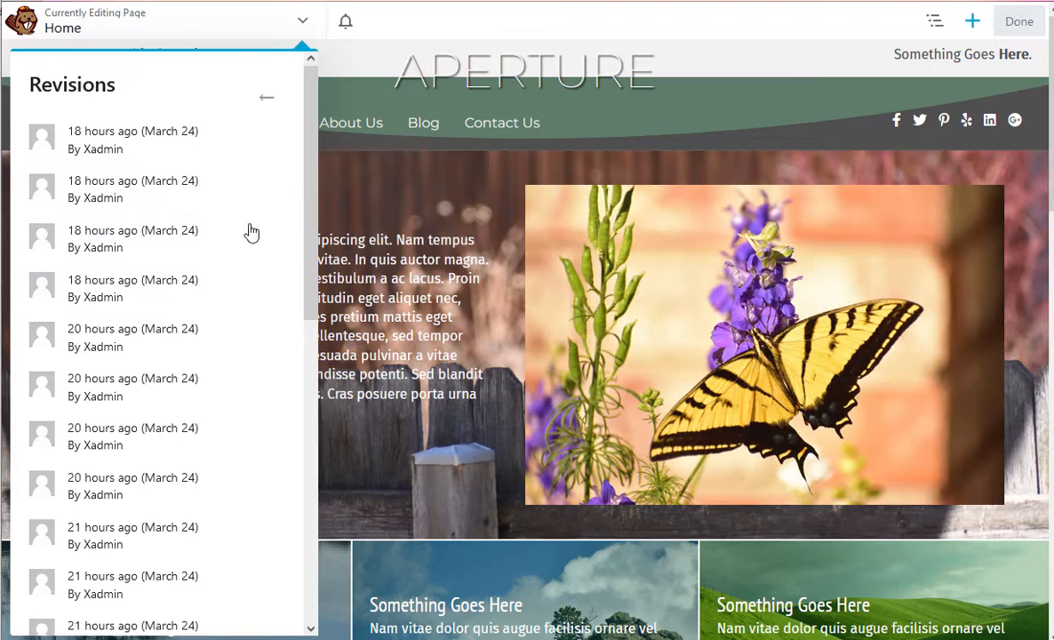
pyautogui.click(266, 98)
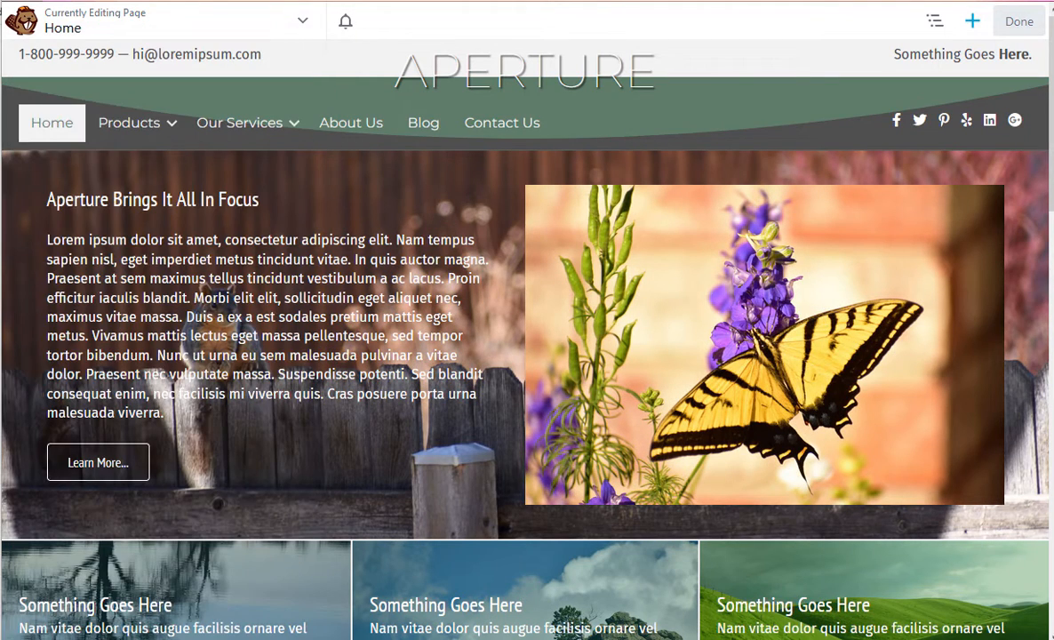
pyautogui.moveTo(302, 22)
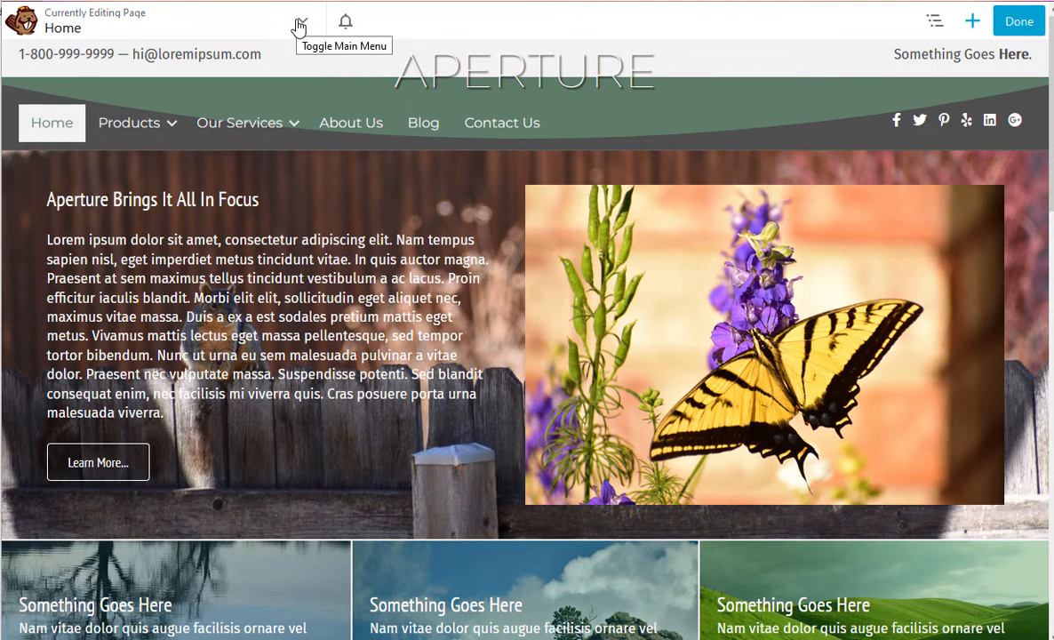
# Reveal the builder's Tools list from the arrow beside the Home page title.
pyautogui.click(299, 21)
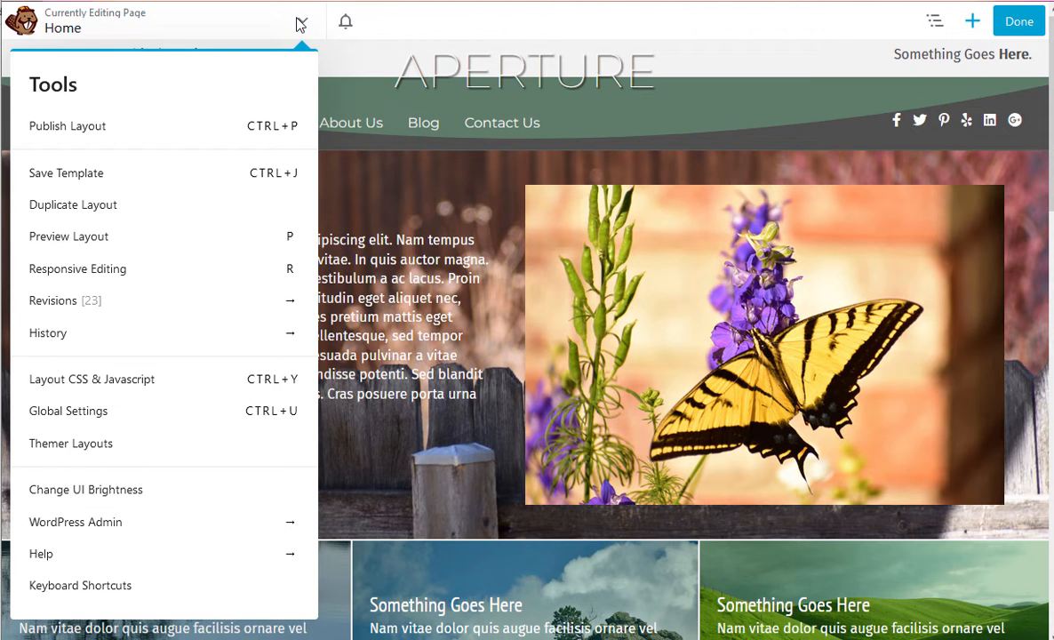
pyautogui.moveTo(155, 174)
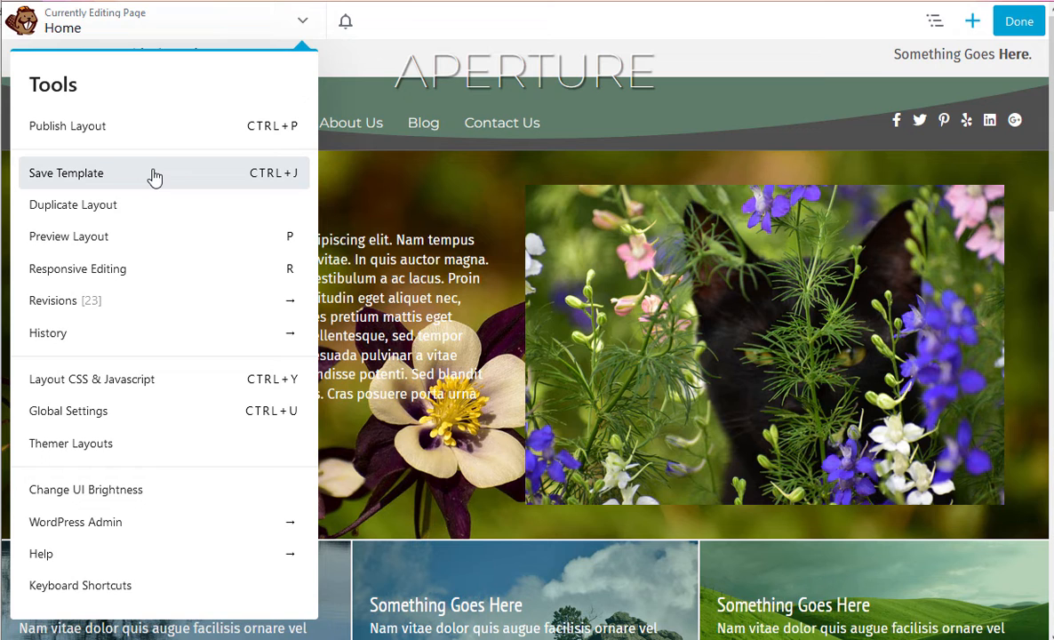
pyautogui.moveTo(524, 387)
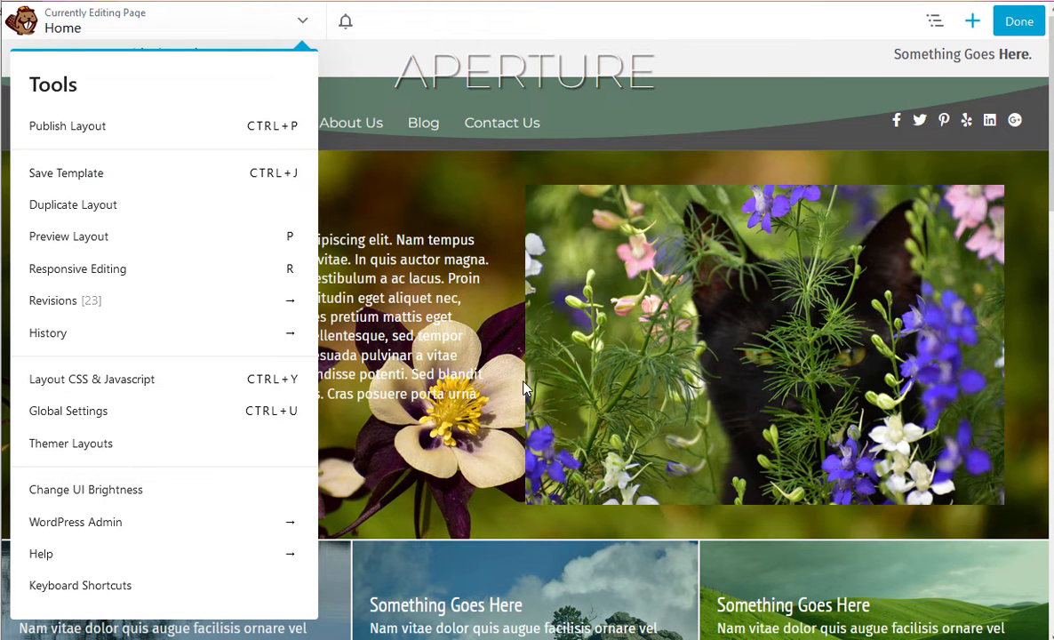
pyautogui.moveTo(380, 298)
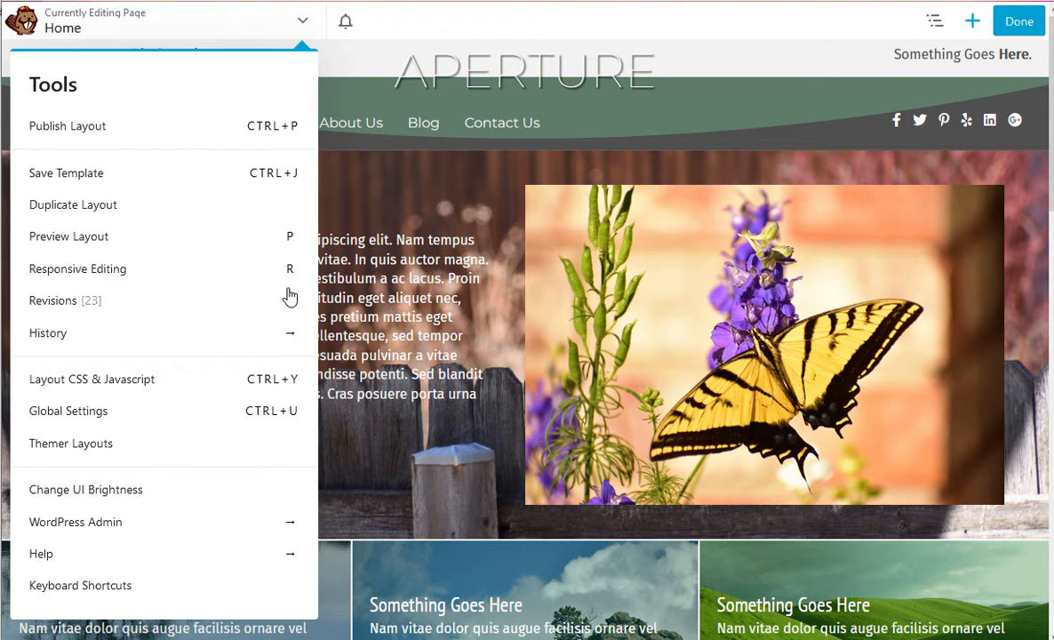
pyautogui.moveTo(125, 172)
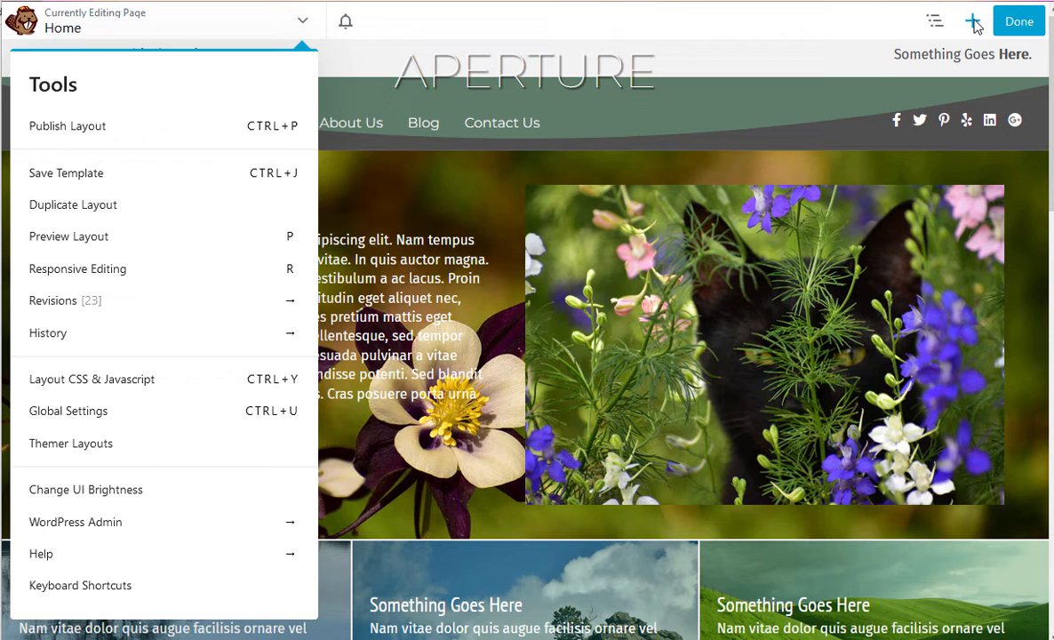
# Browse the Saved and Templates lists to find My Template, then put the panel away.
pyautogui.click(973, 21)
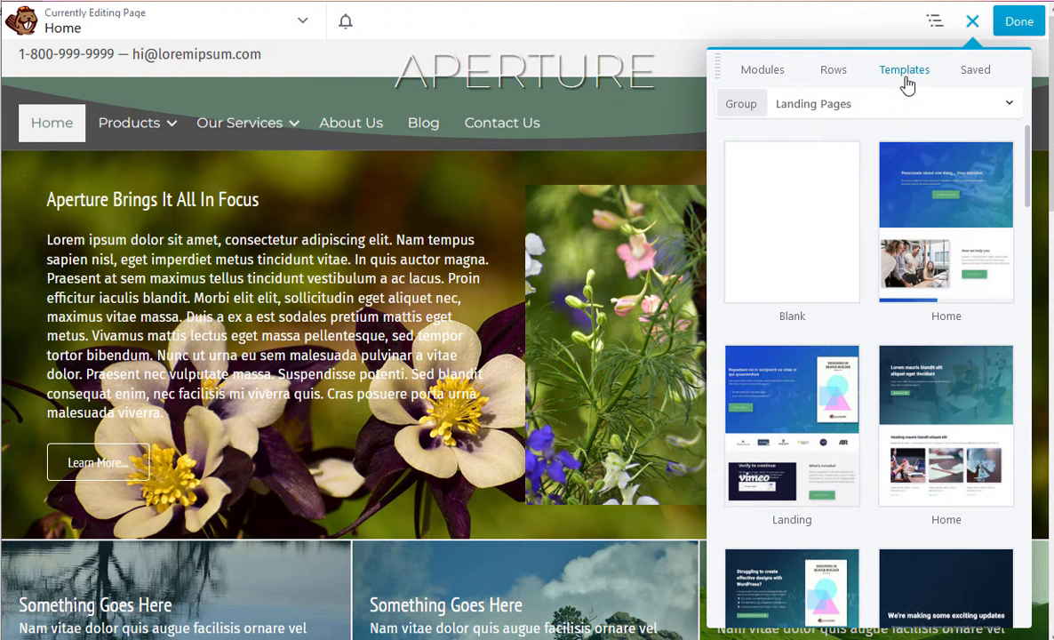
pyautogui.click(974, 70)
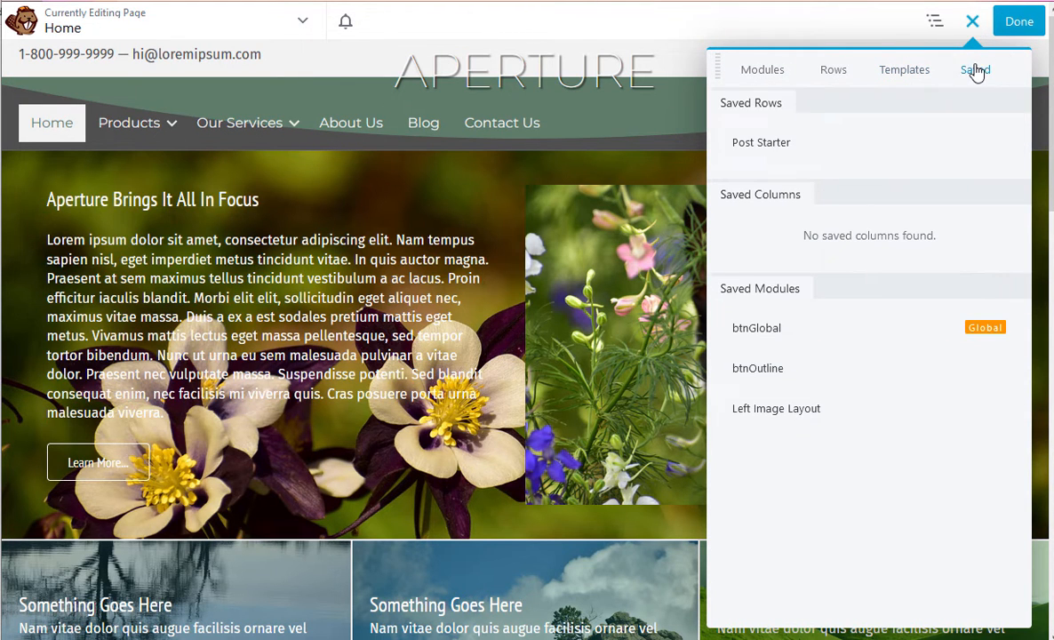
pyautogui.click(903, 69)
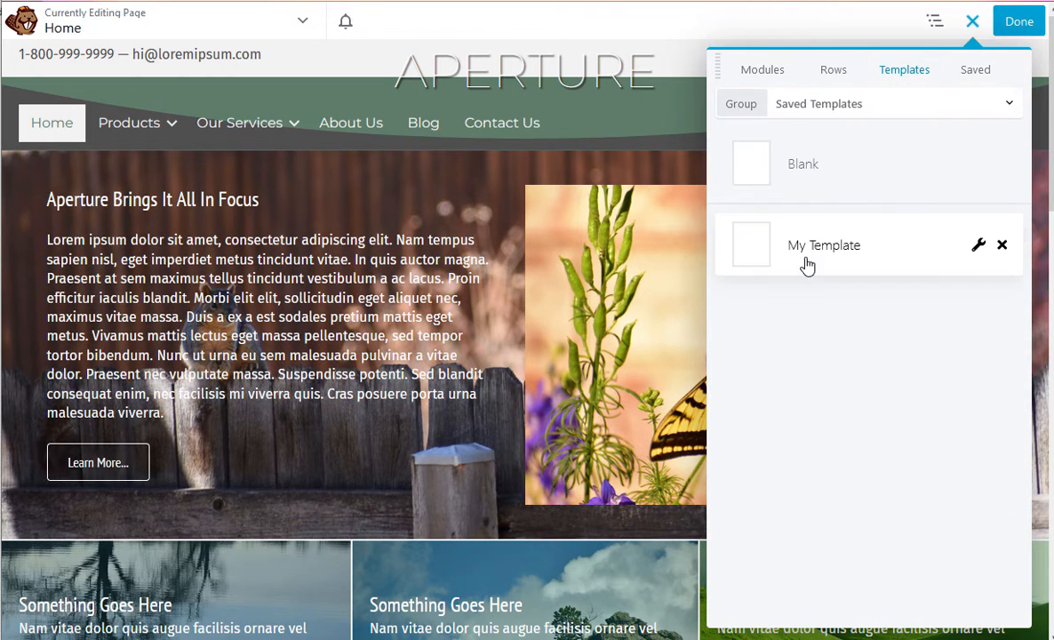
pyautogui.moveTo(794, 256)
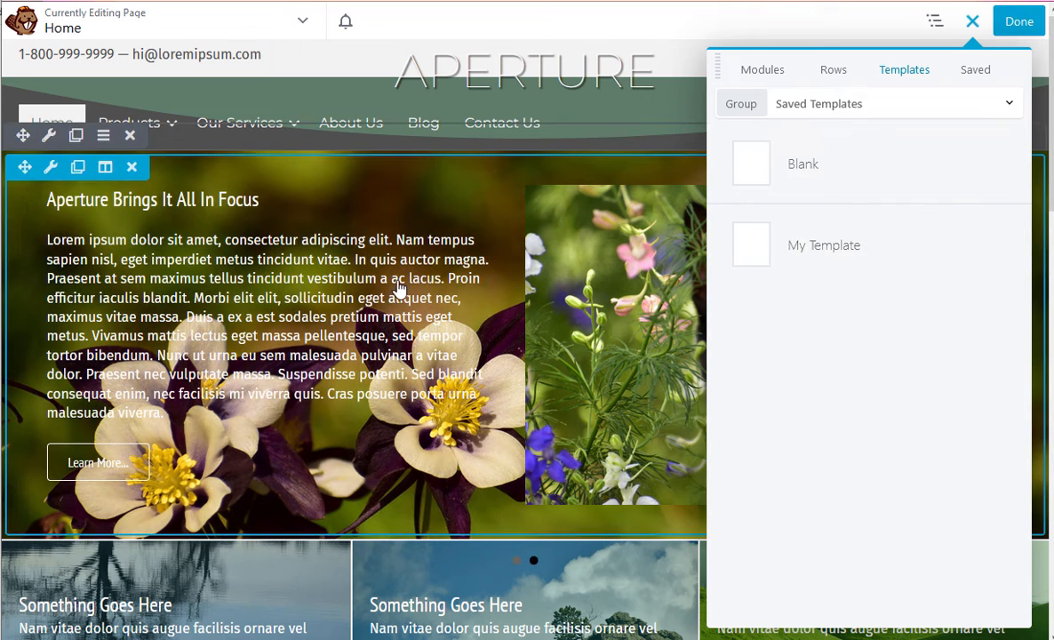
pyautogui.moveTo(867, 245)
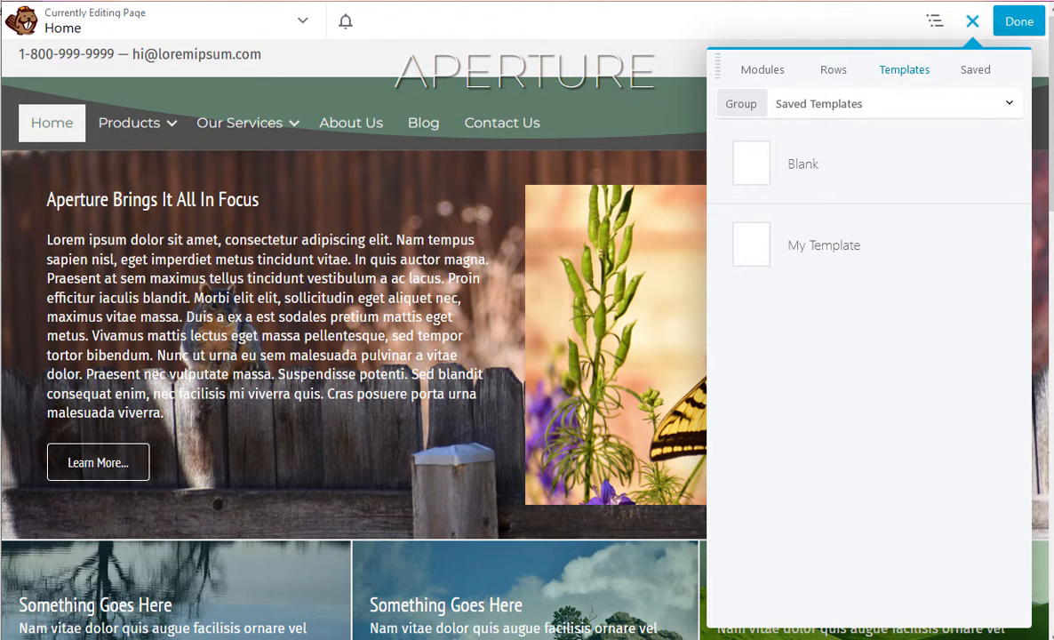
pyautogui.moveTo(902, 92)
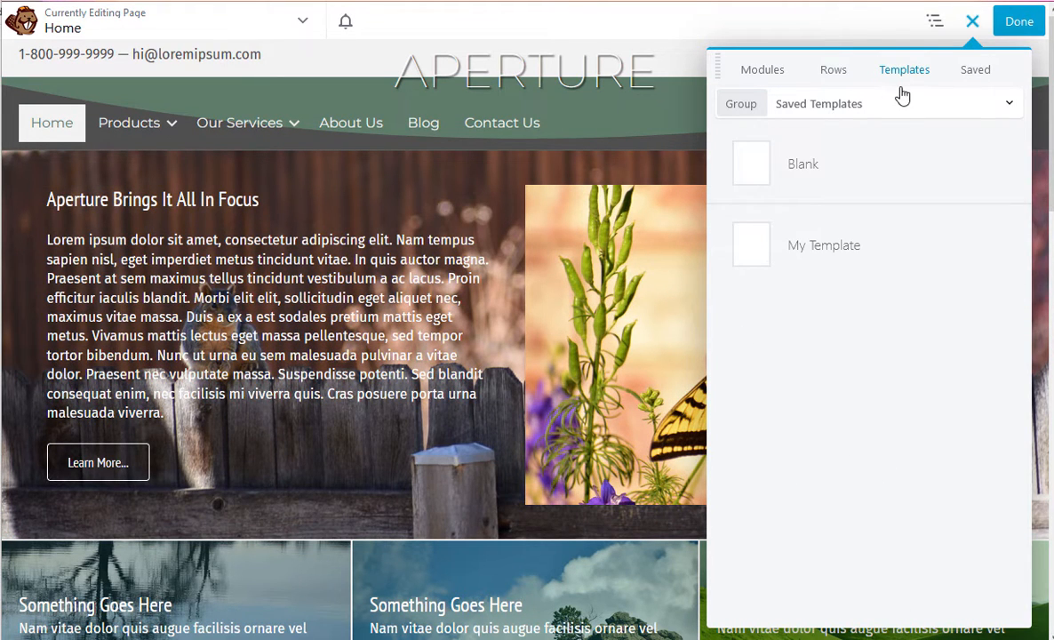
pyautogui.click(971, 22)
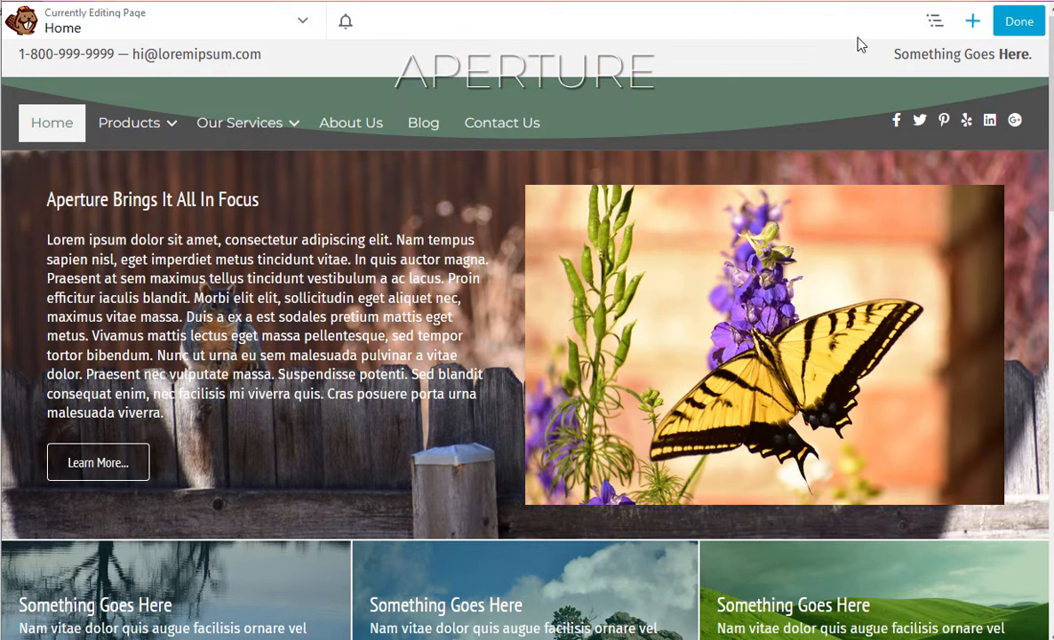
# Return to the admin Pages list and view the Beaver Builder Templates list showing My Template.
pyautogui.click(1017, 21)
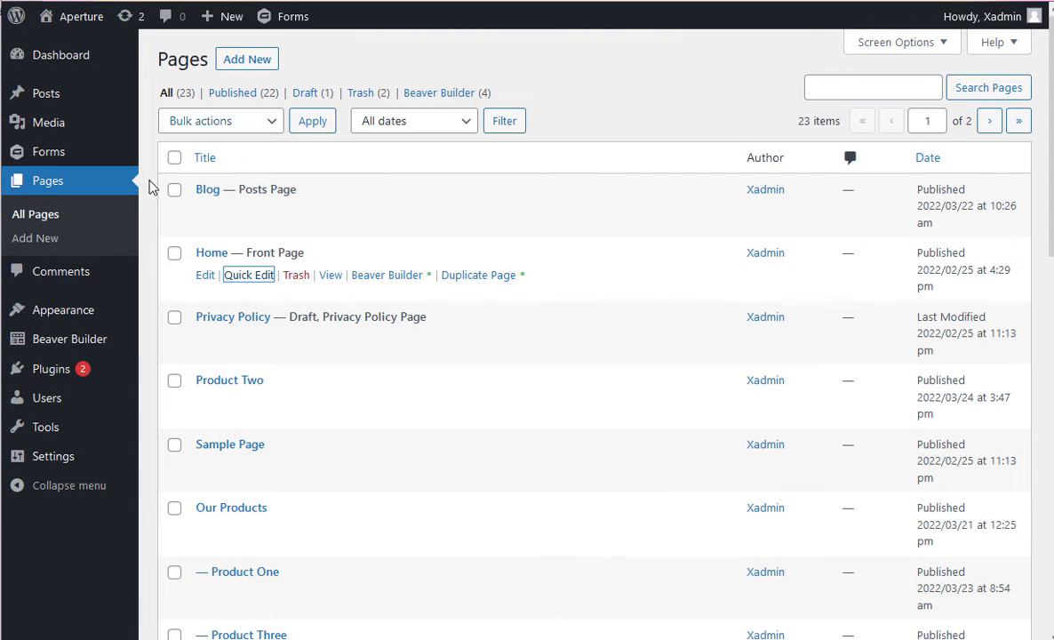
pyautogui.moveTo(69, 337)
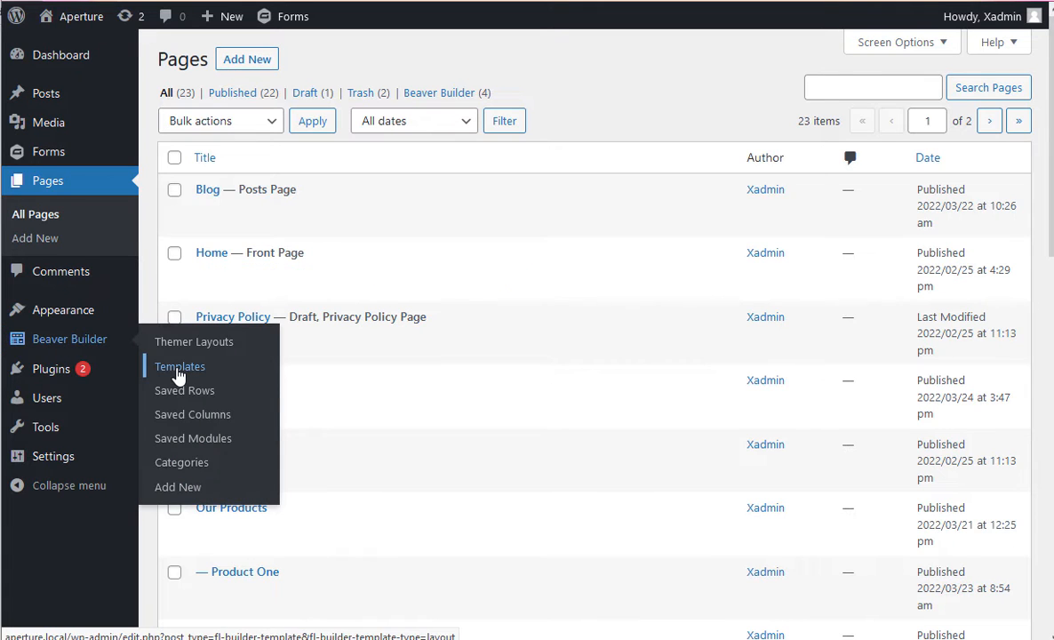
pyautogui.click(180, 366)
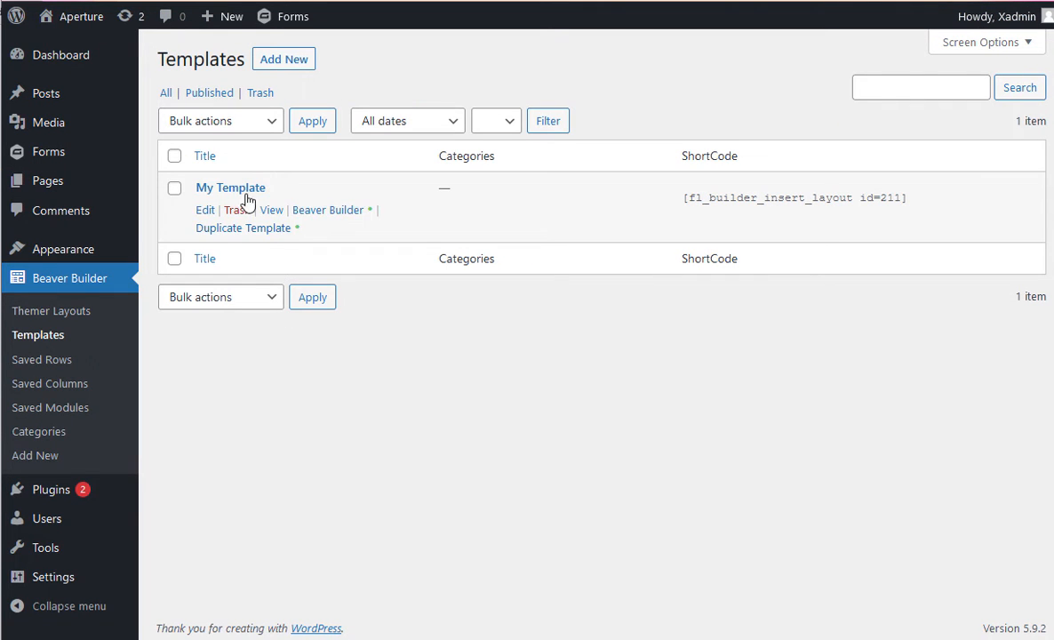
pyautogui.moveTo(595, 484)
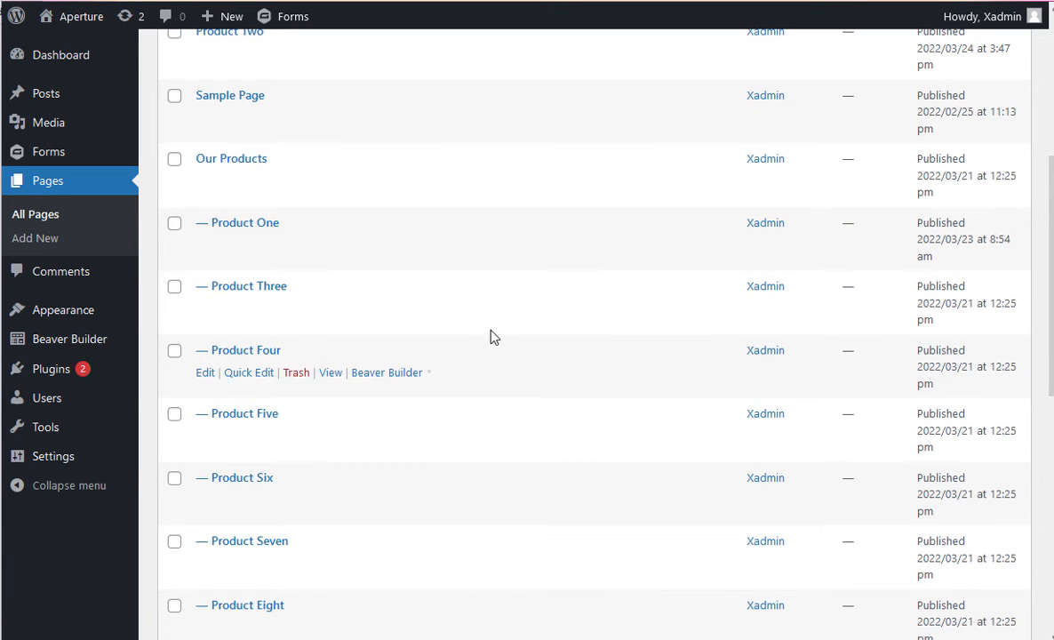
pyautogui.moveTo(252, 356)
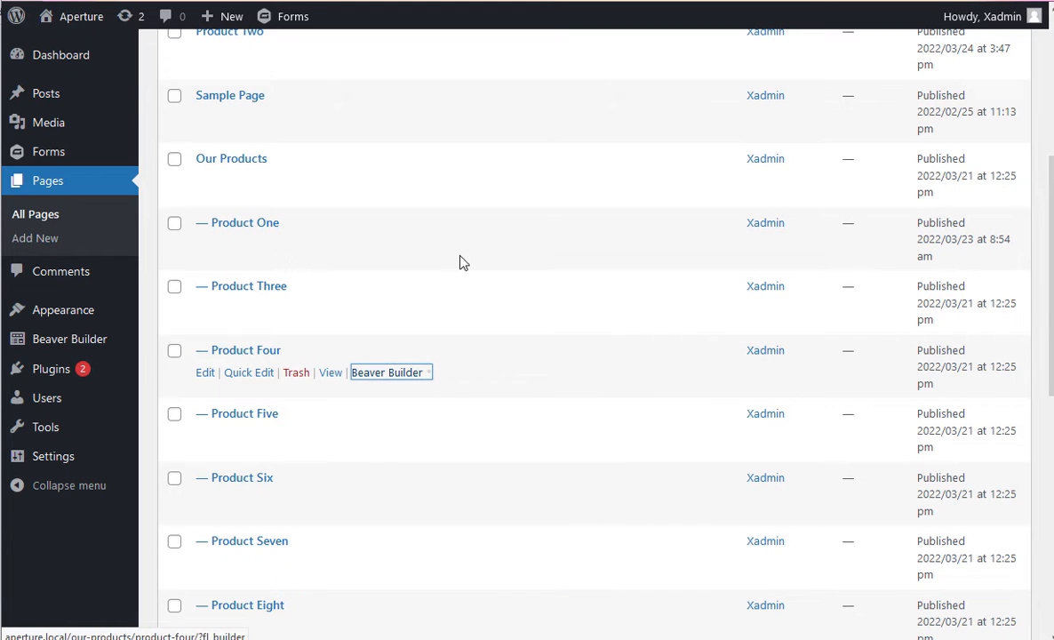
pyautogui.moveTo(229, 32)
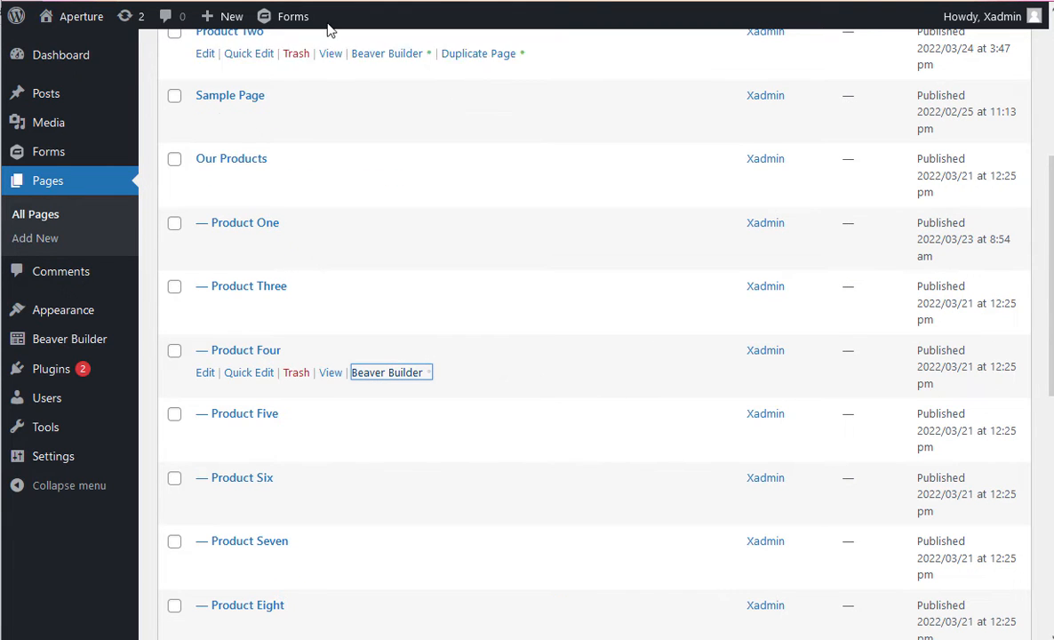
# Launch Product Four in the builder and apply My Template from the saved templates list.
pyautogui.click(387, 371)
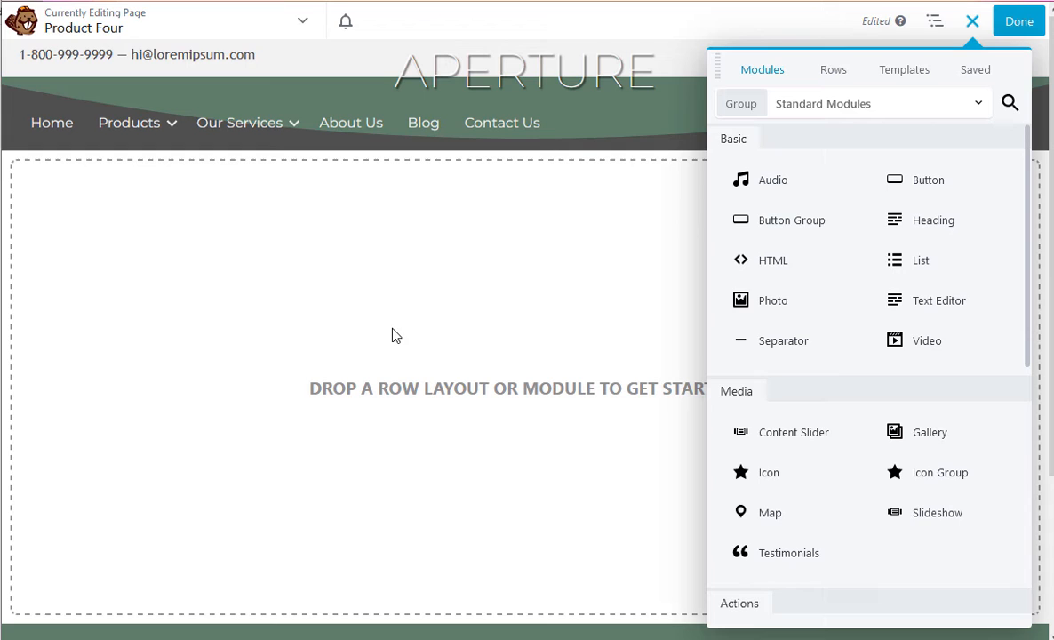
pyautogui.moveTo(519, 188)
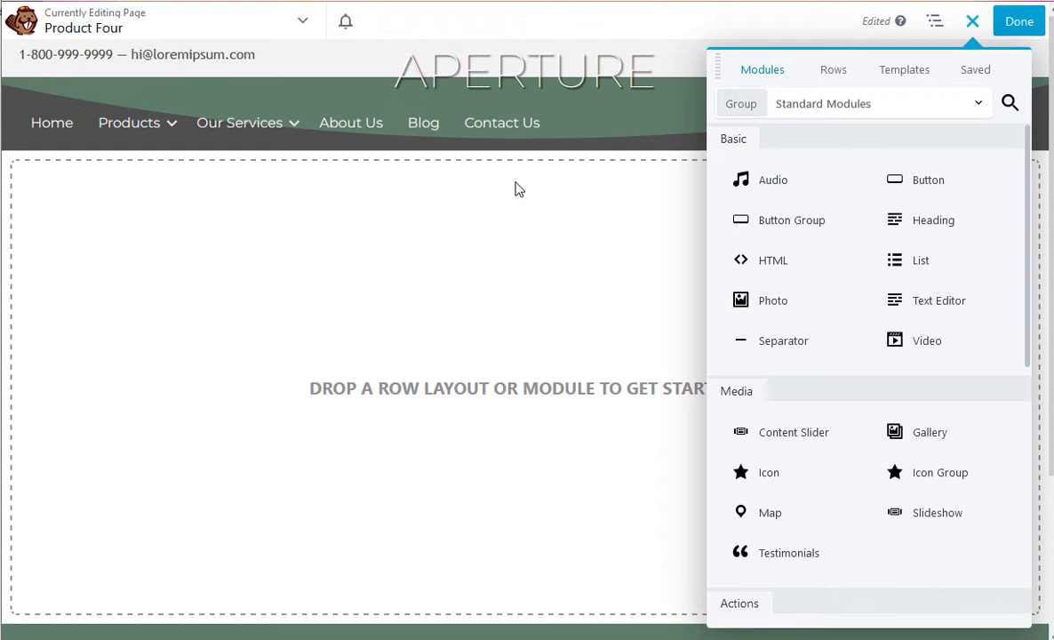
pyautogui.moveTo(387, 220)
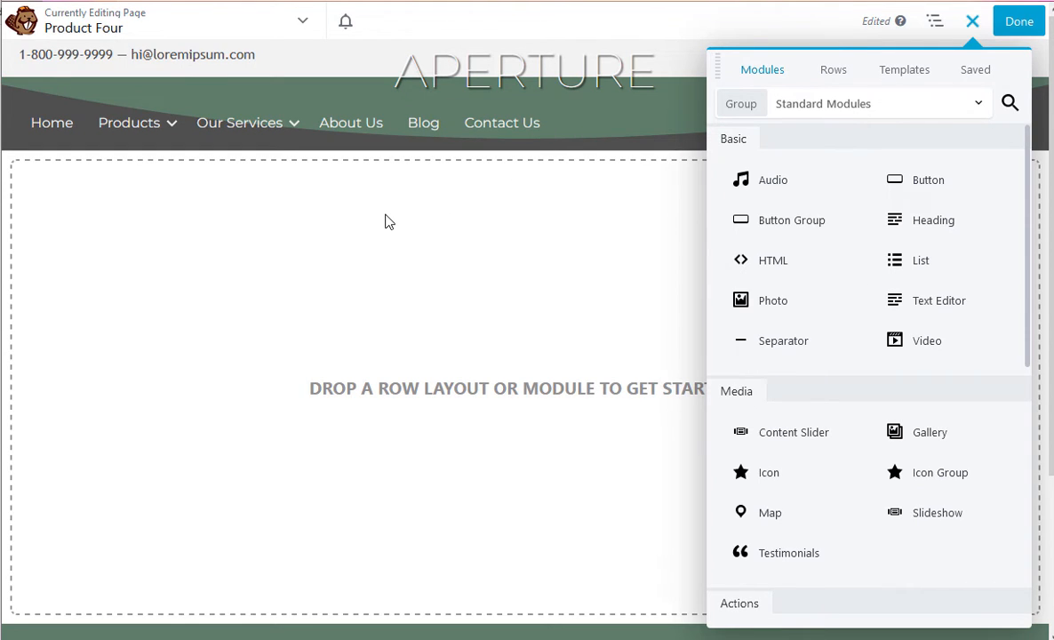
pyautogui.moveTo(382, 202)
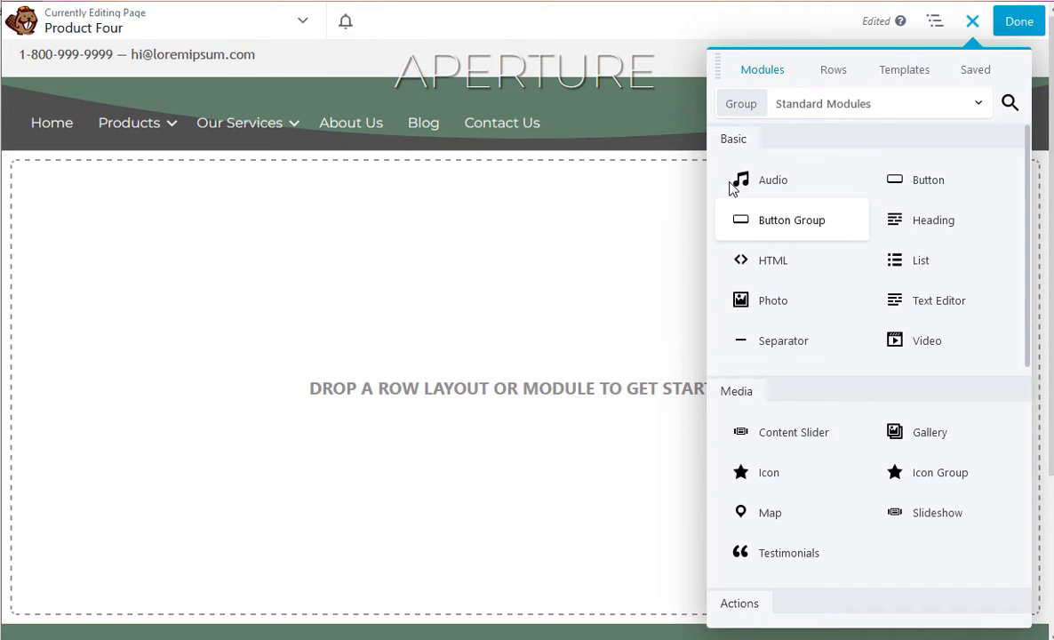
pyautogui.click(902, 70)
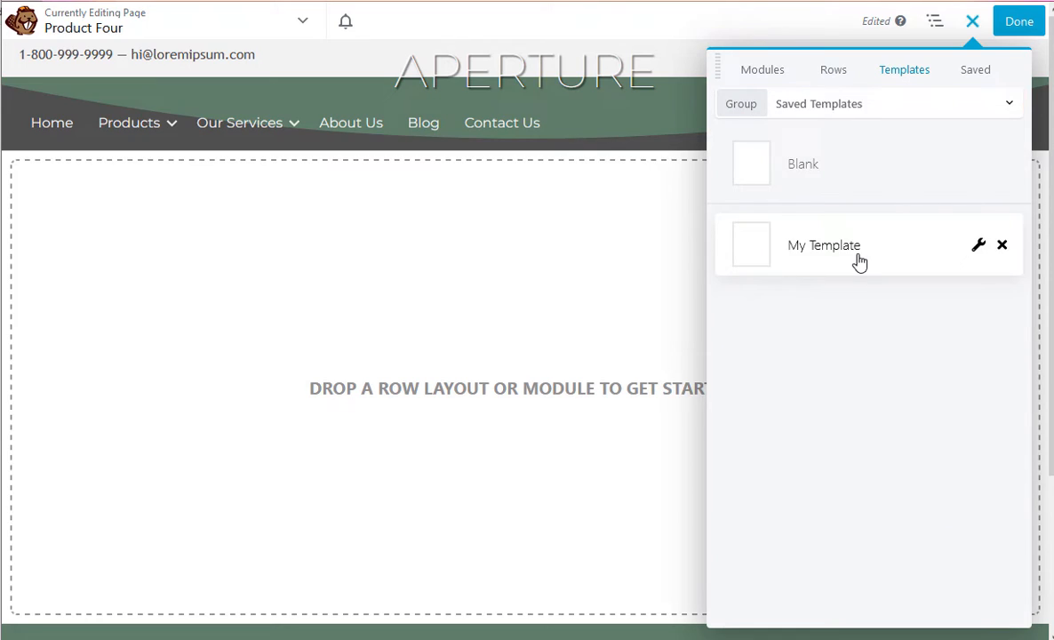
pyautogui.click(823, 245)
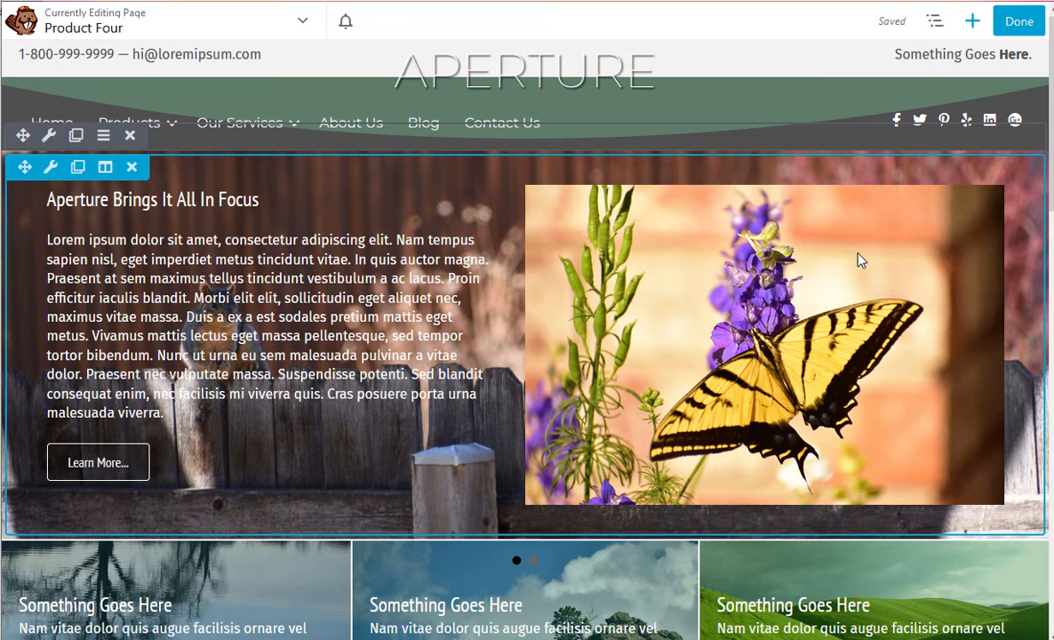
# Review the applied butterfly hero and content rows down the page and back.
pyautogui.scroll(-3)
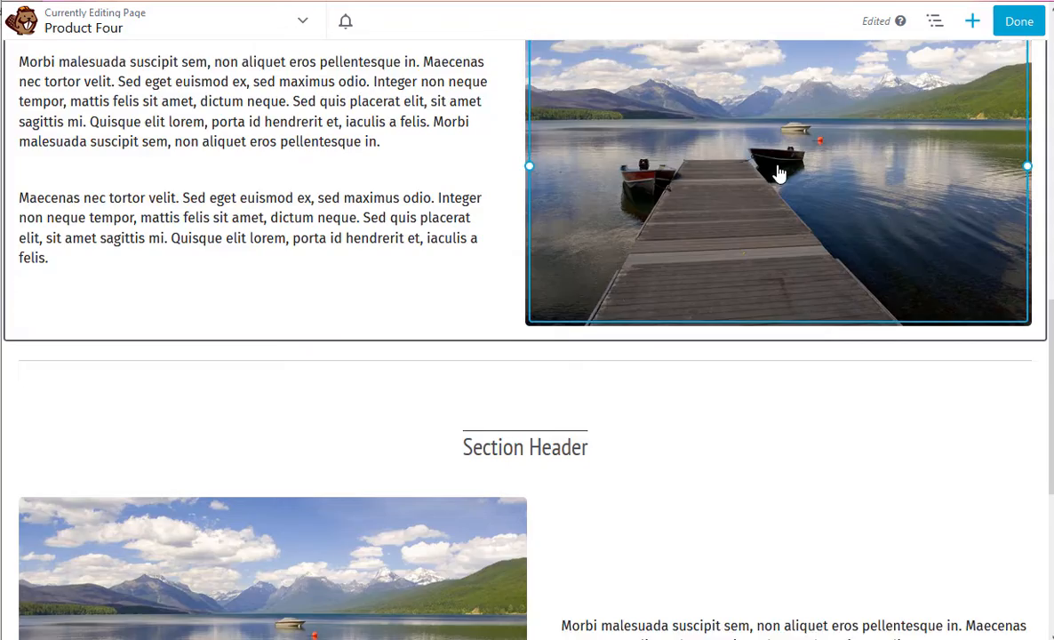
pyautogui.scroll(3)
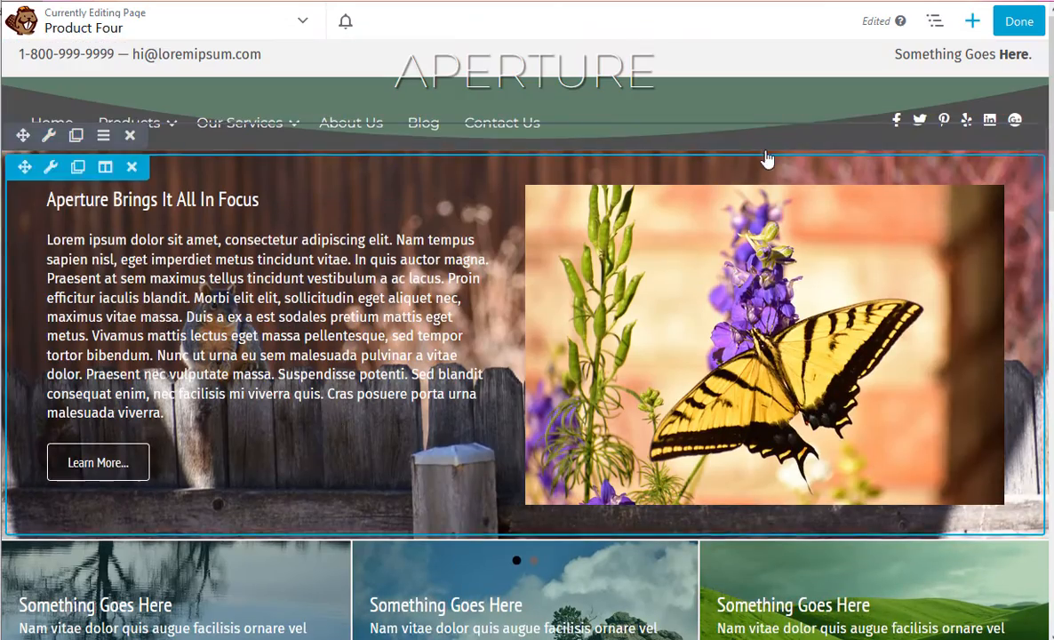
pyautogui.moveTo(549, 268)
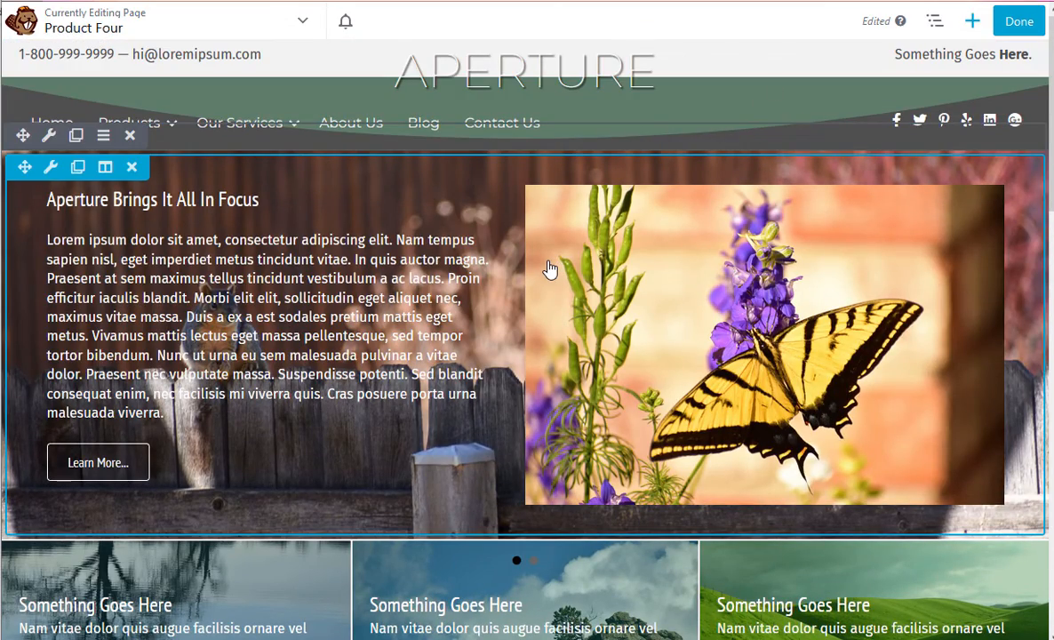
pyautogui.moveTo(701, 462)
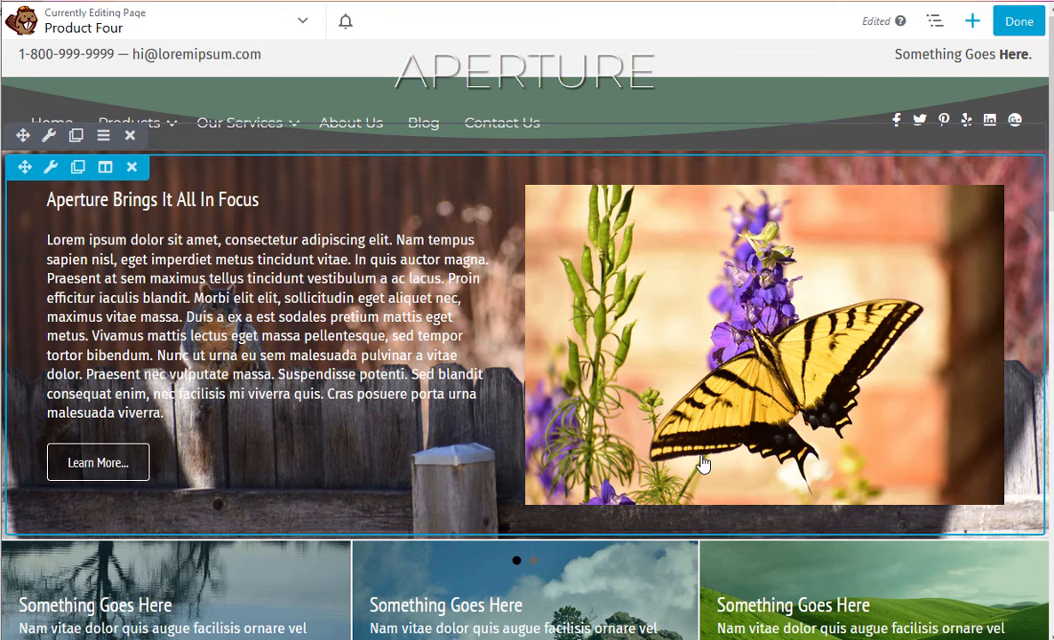
pyautogui.click(533, 559)
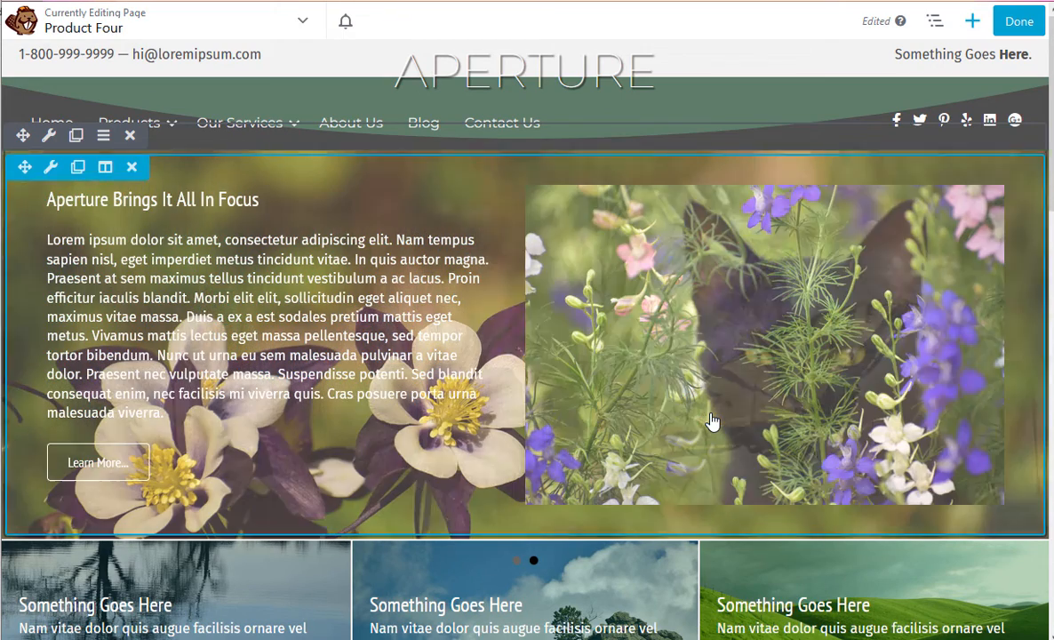